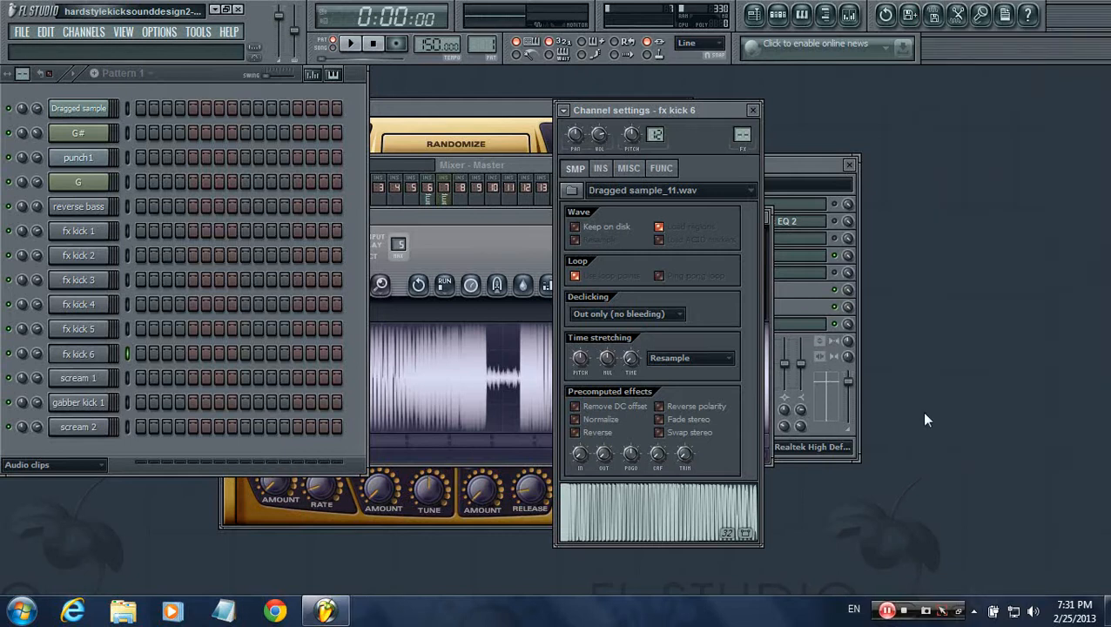
pyautogui.moveTo(801, 213)
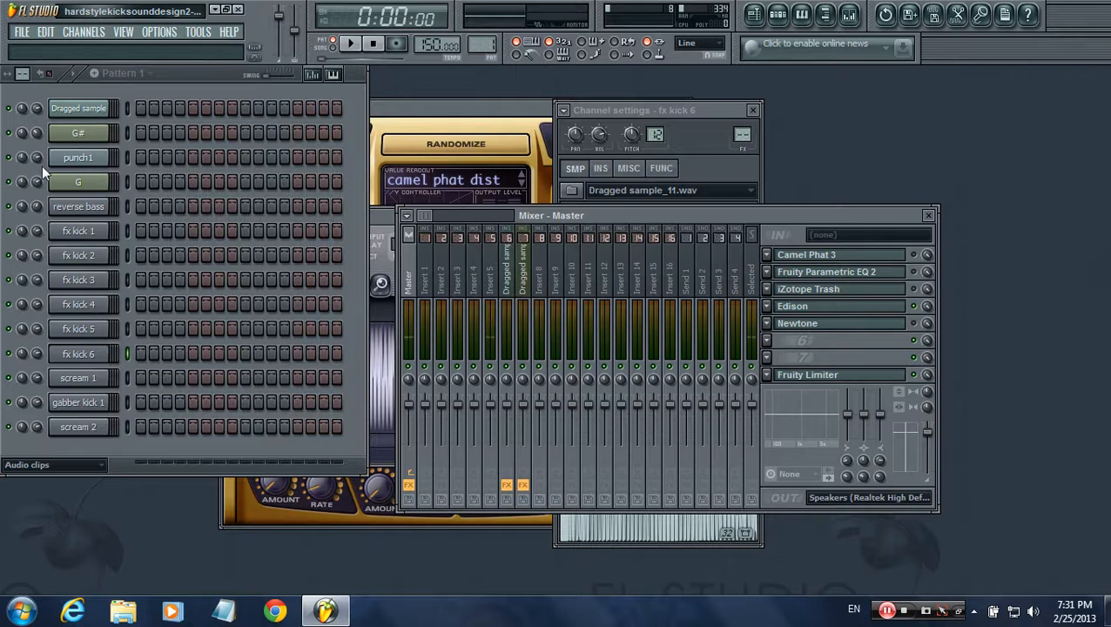
# Dismiss the View menu and start transport playback to hear the kick pattern
pyautogui.click(122, 31)
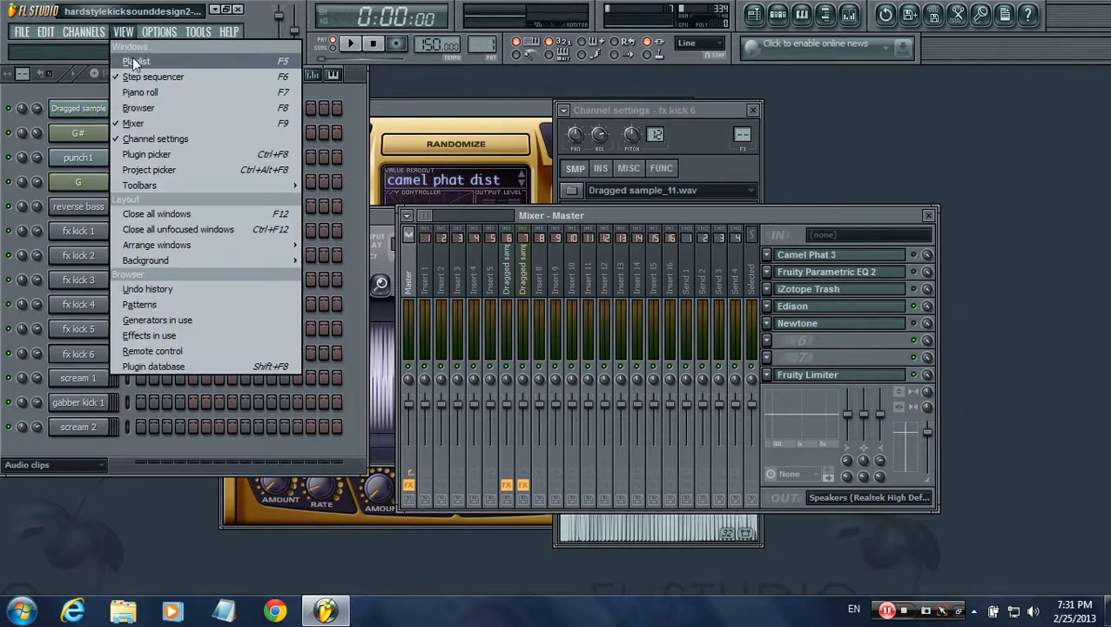
pyautogui.click(136, 61)
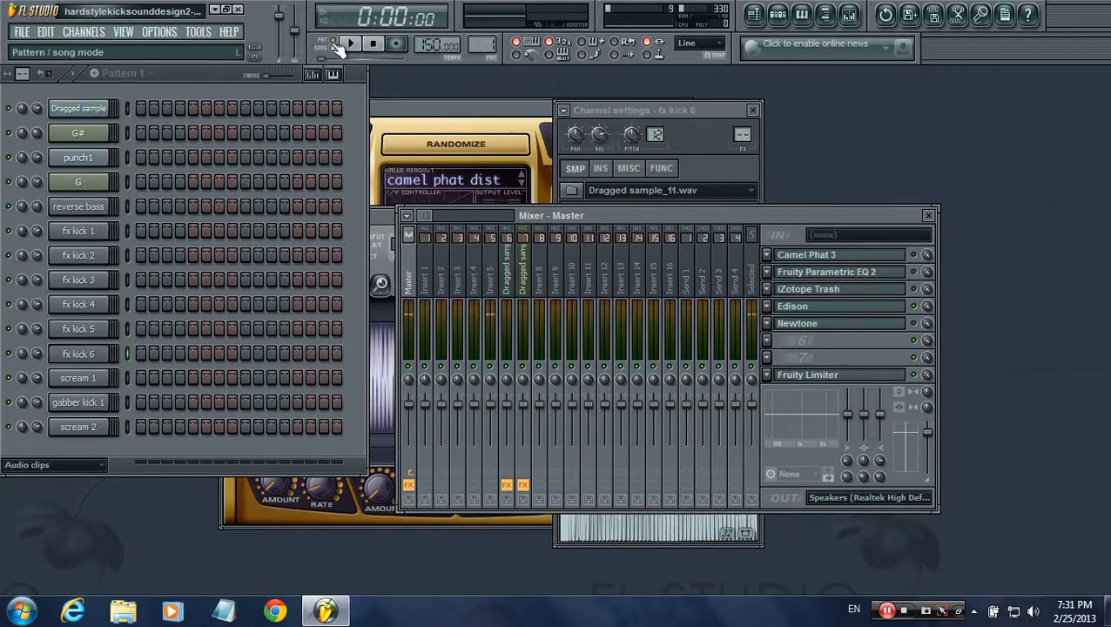
pyautogui.click(352, 44)
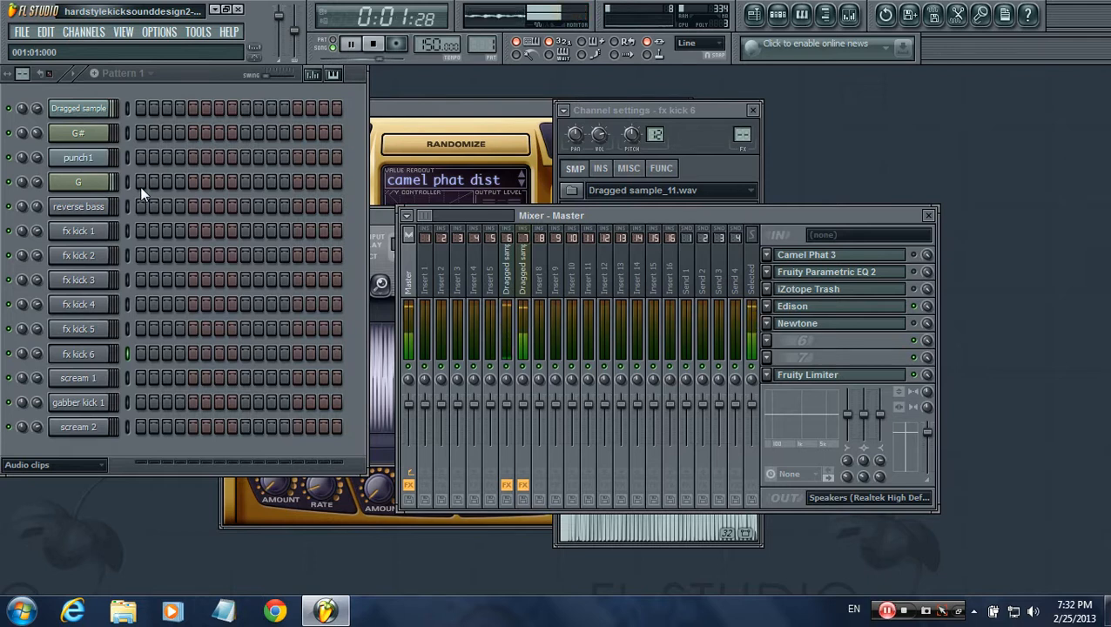
# Stop playback and preview the fx kick 4, 5 and 6 channel samples
pyautogui.click(77, 181)
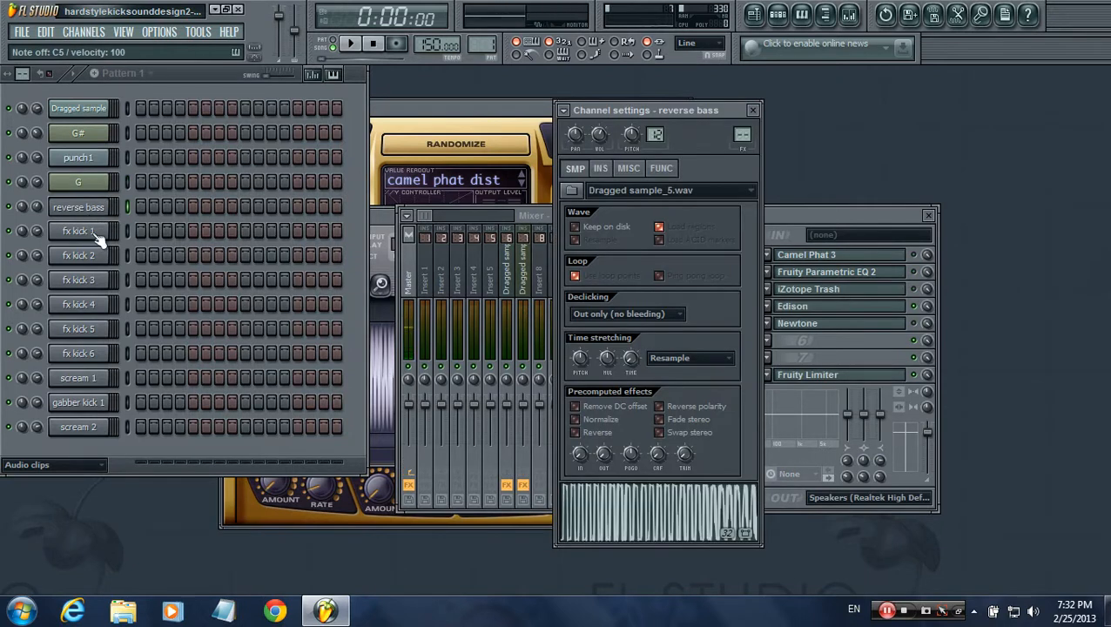
pyautogui.click(77, 305)
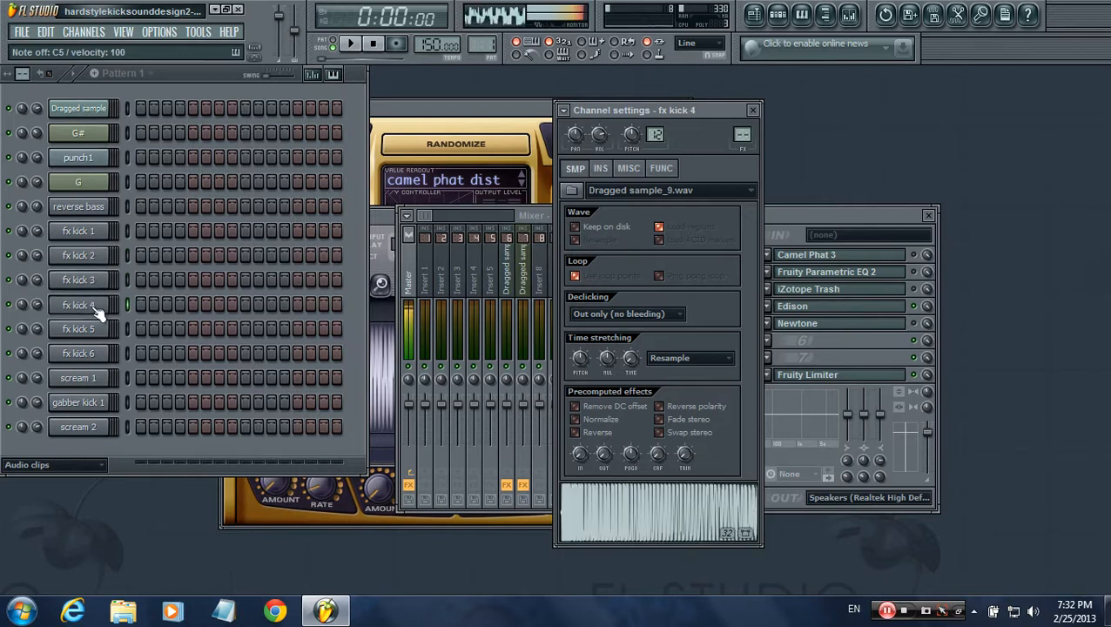
pyautogui.click(78, 306)
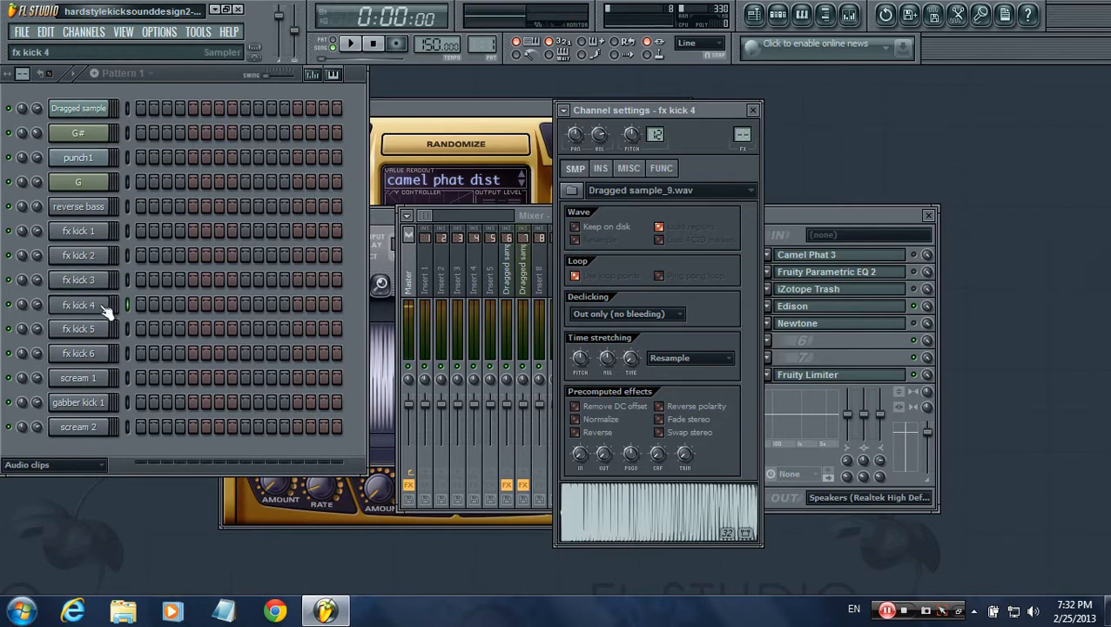
pyautogui.click(78, 327)
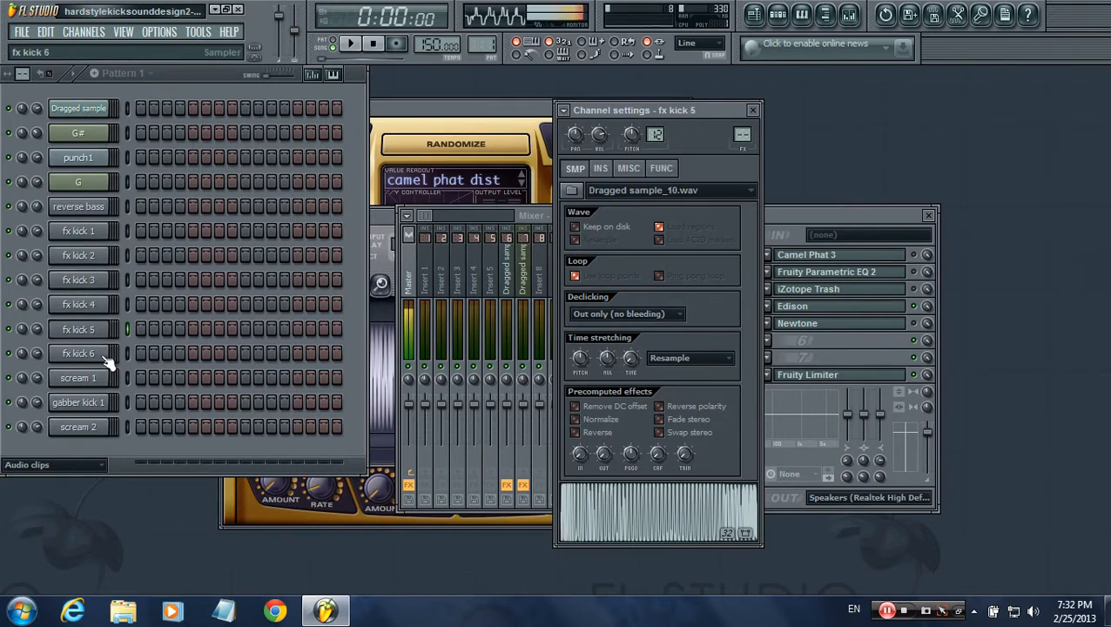
pyautogui.click(79, 353)
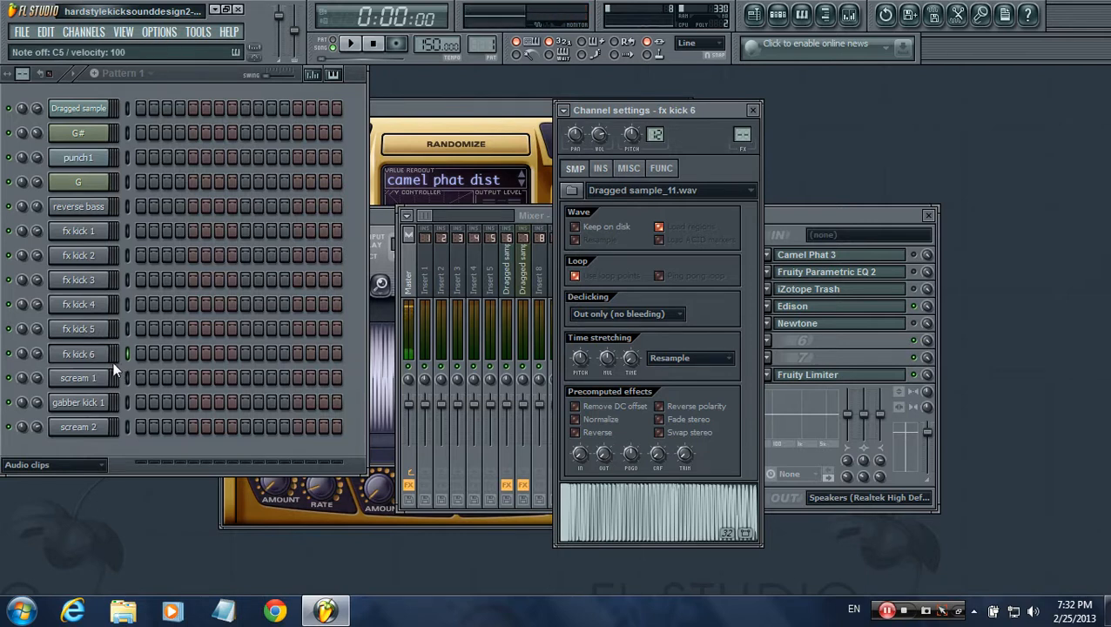
# Preview the scream 1 and scream 2 samples and the channel between them
pyautogui.click(79, 378)
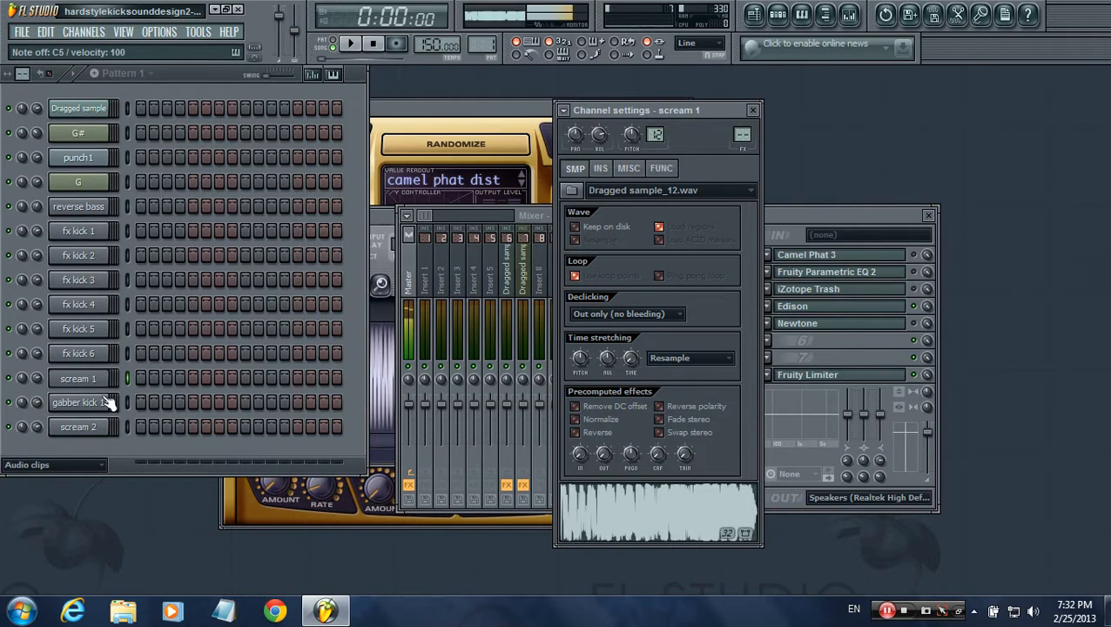
pyautogui.click(78, 427)
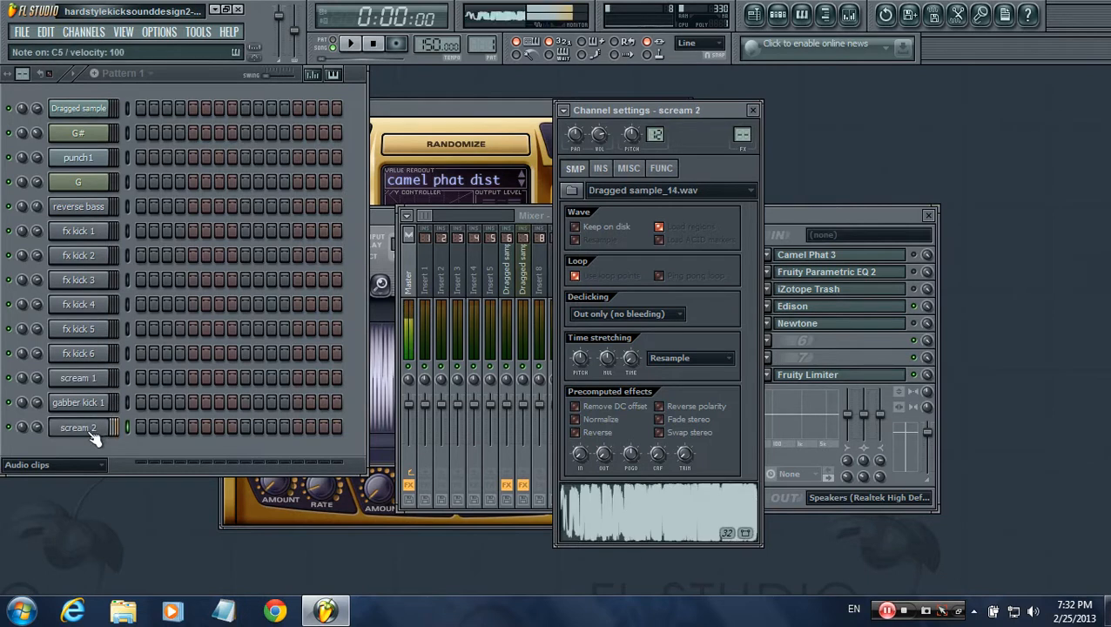
pyautogui.click(78, 402)
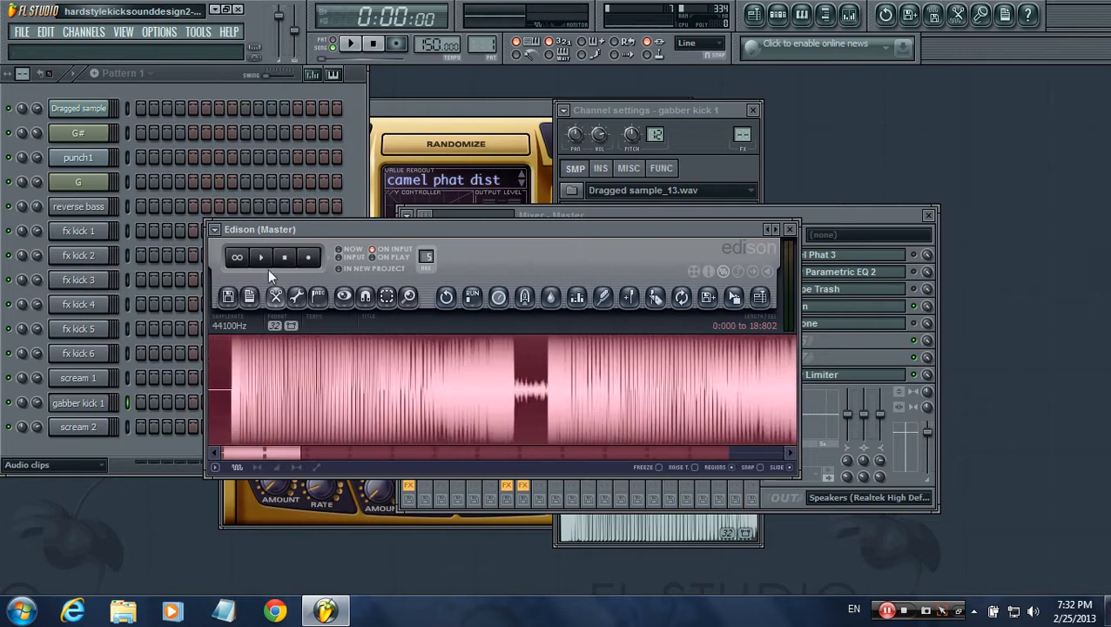
# Play and stop the Edison recording, then select a short region near its start
pyautogui.click(261, 258)
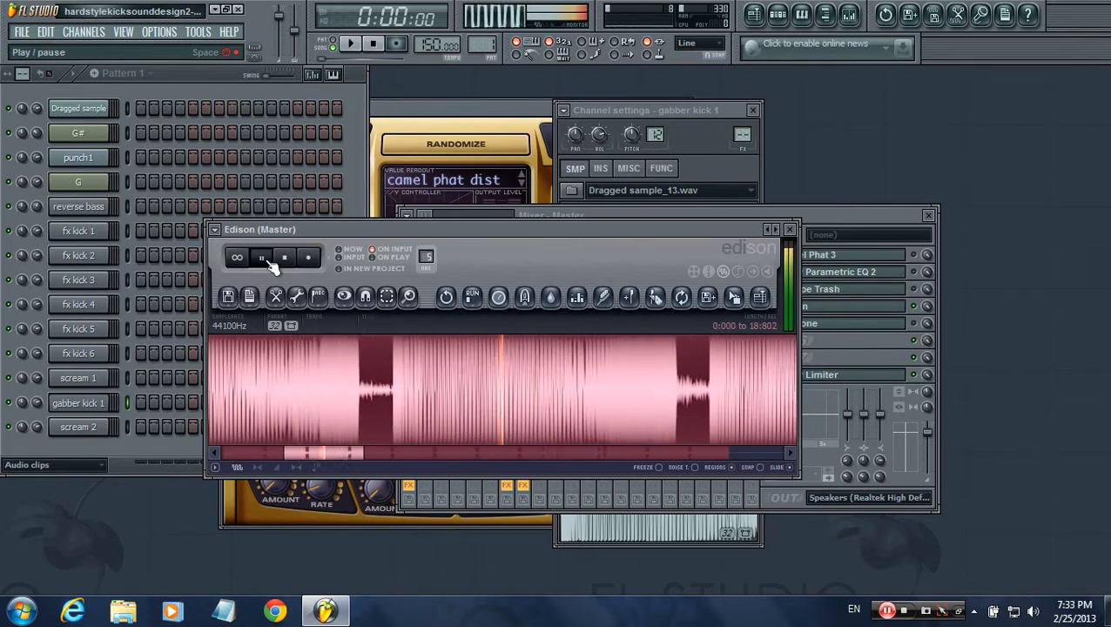
pyautogui.click(262, 257)
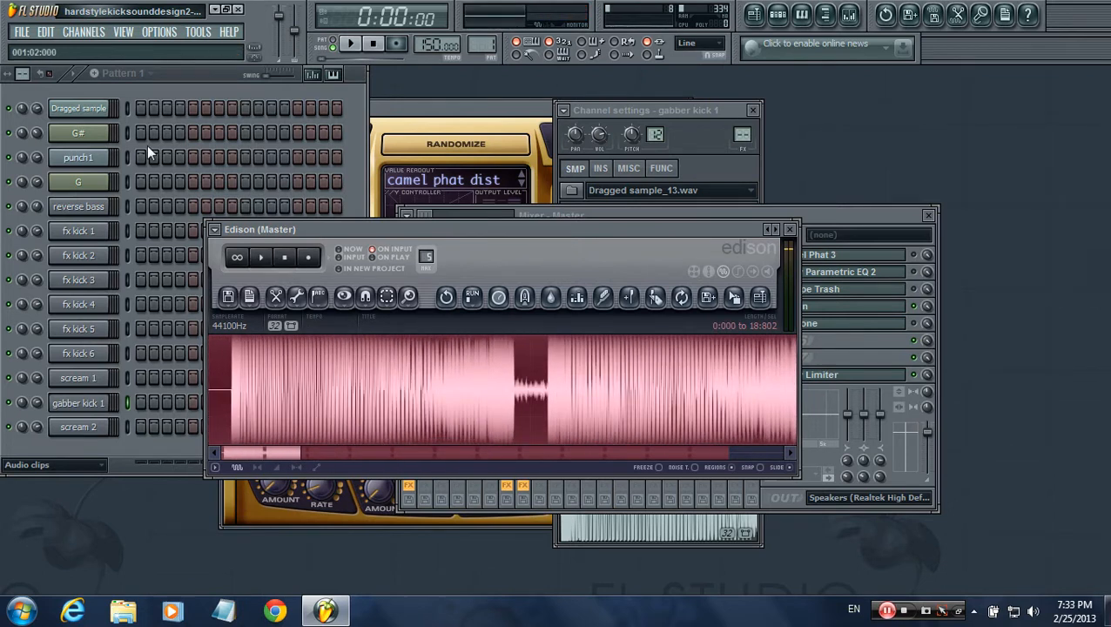
pyautogui.moveTo(221, 391); pyautogui.dragTo(470, 398)
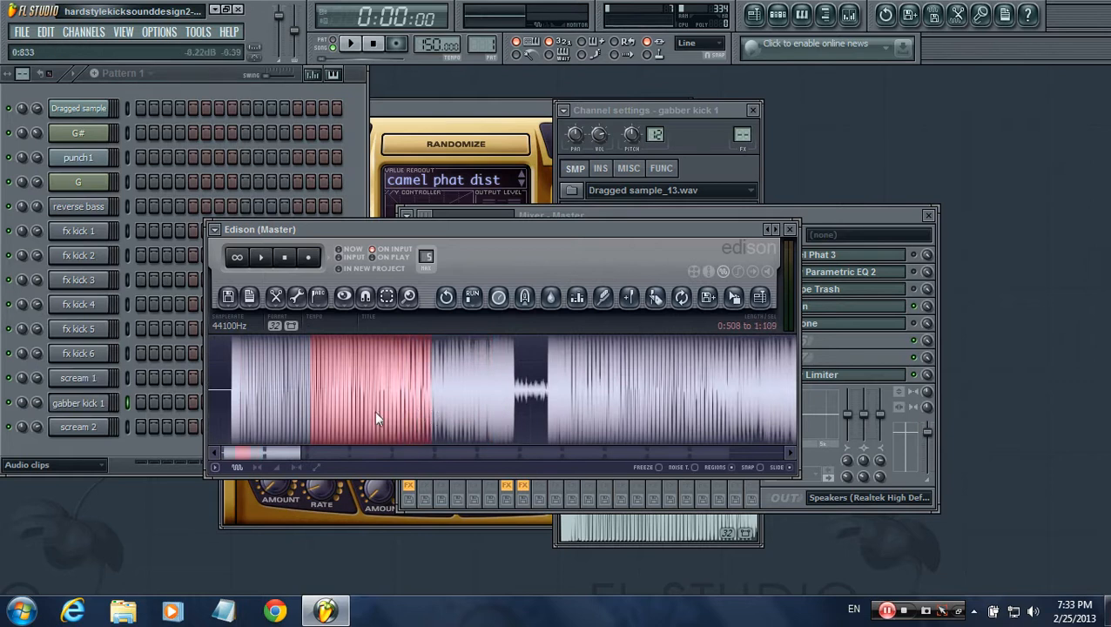
# Repeatedly play back the selected Edison section to audition it
pyautogui.click(261, 258)
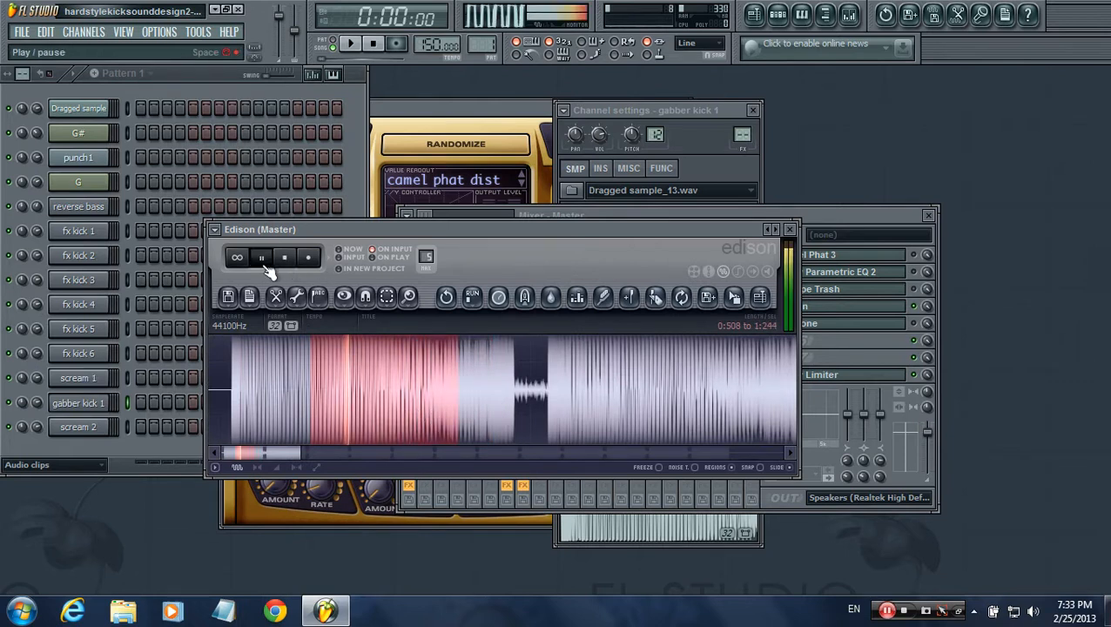
pyautogui.click(261, 258)
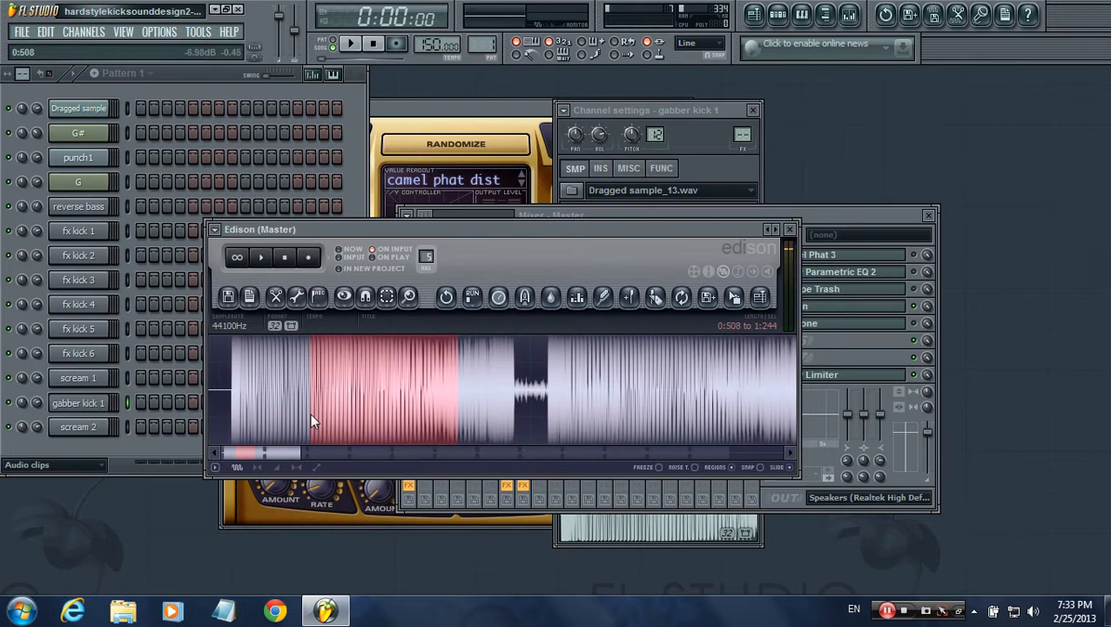
pyautogui.click(261, 258)
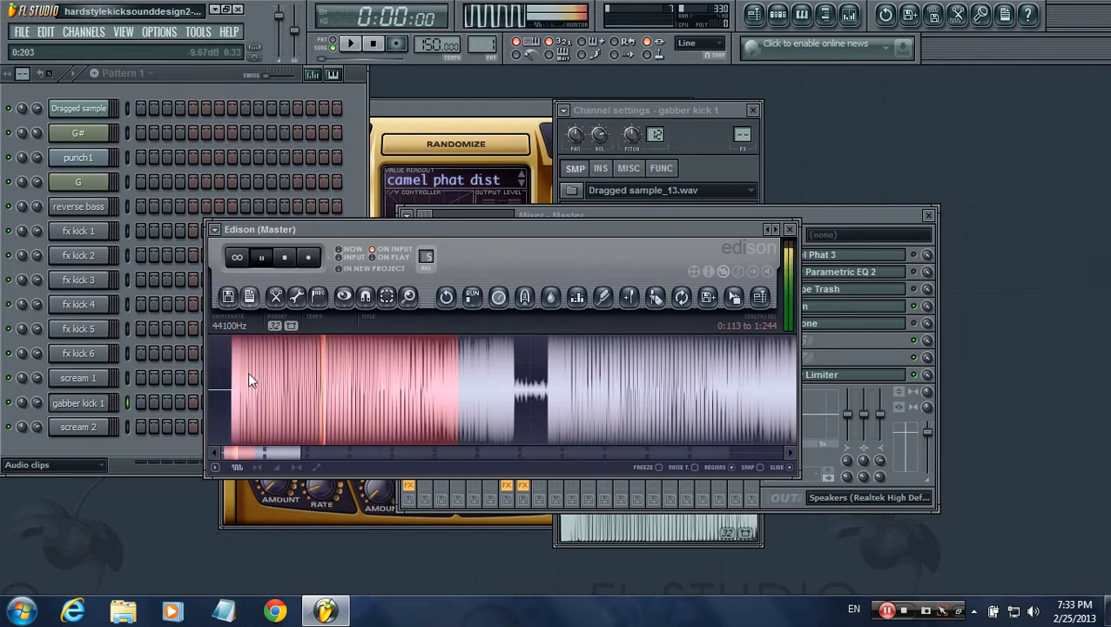
pyautogui.click(261, 257)
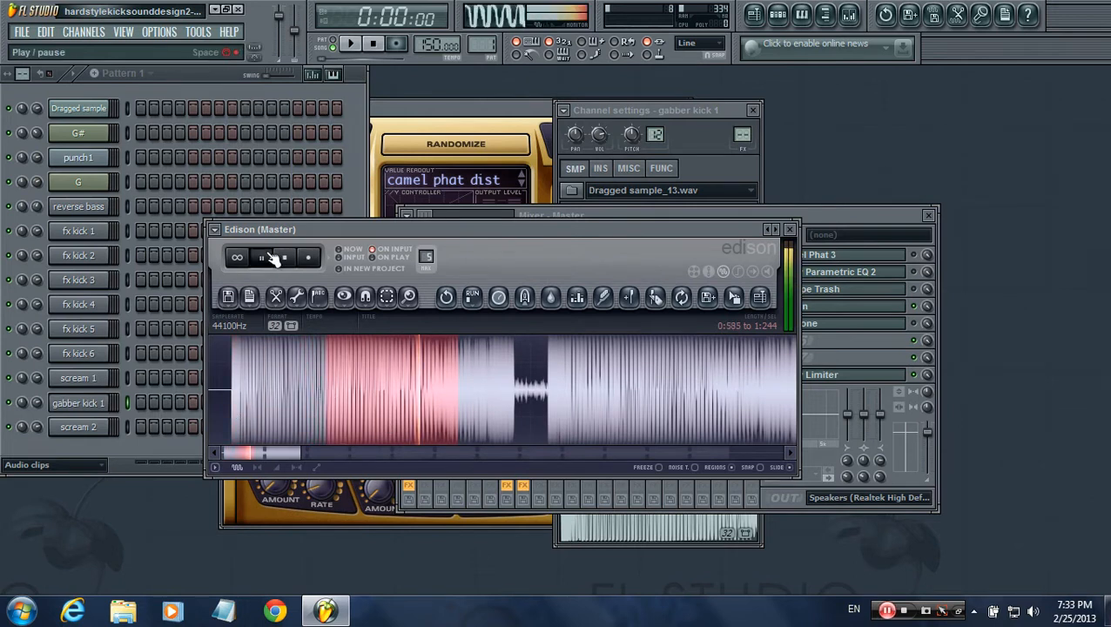
pyautogui.click(261, 258)
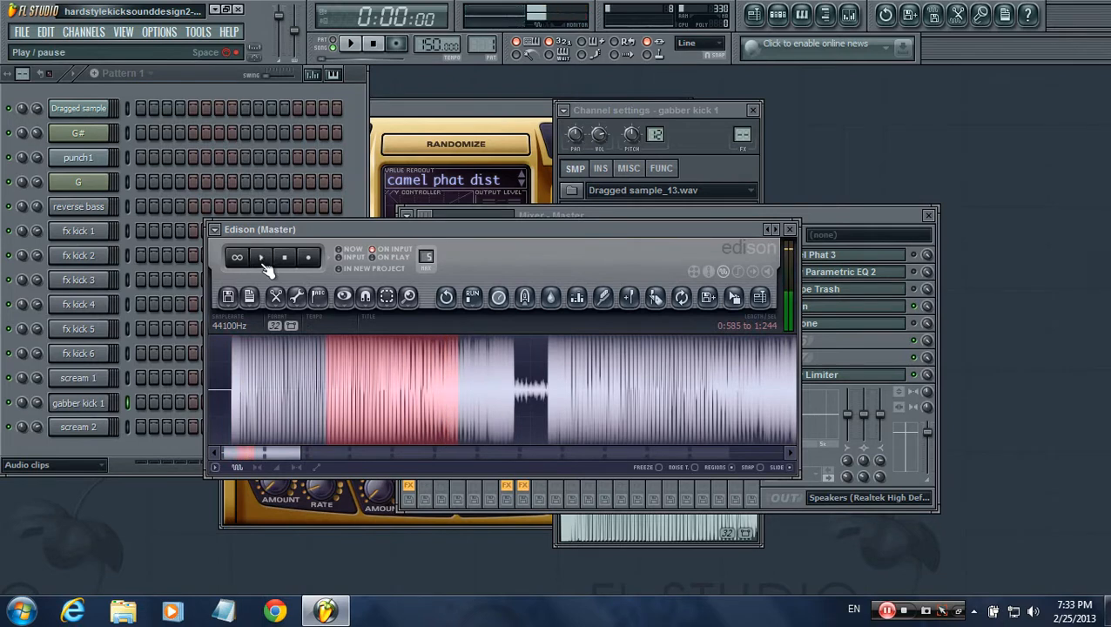
pyautogui.click(261, 258)
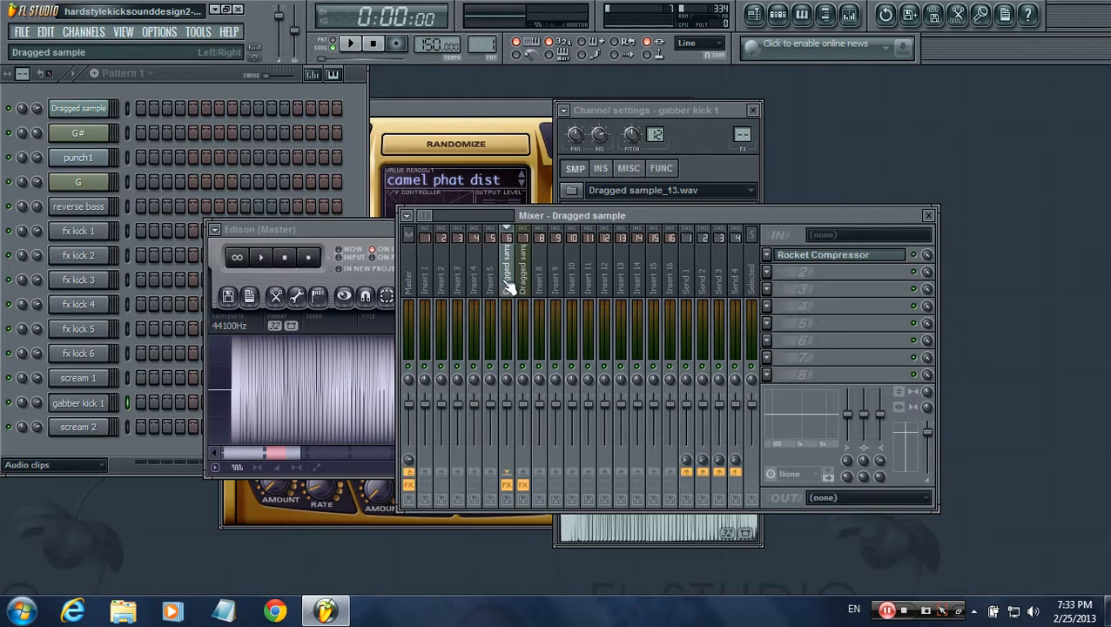
# Bring the master's Camel Phat 3 window with its distortion preset to the front
pyautogui.click(408, 275)
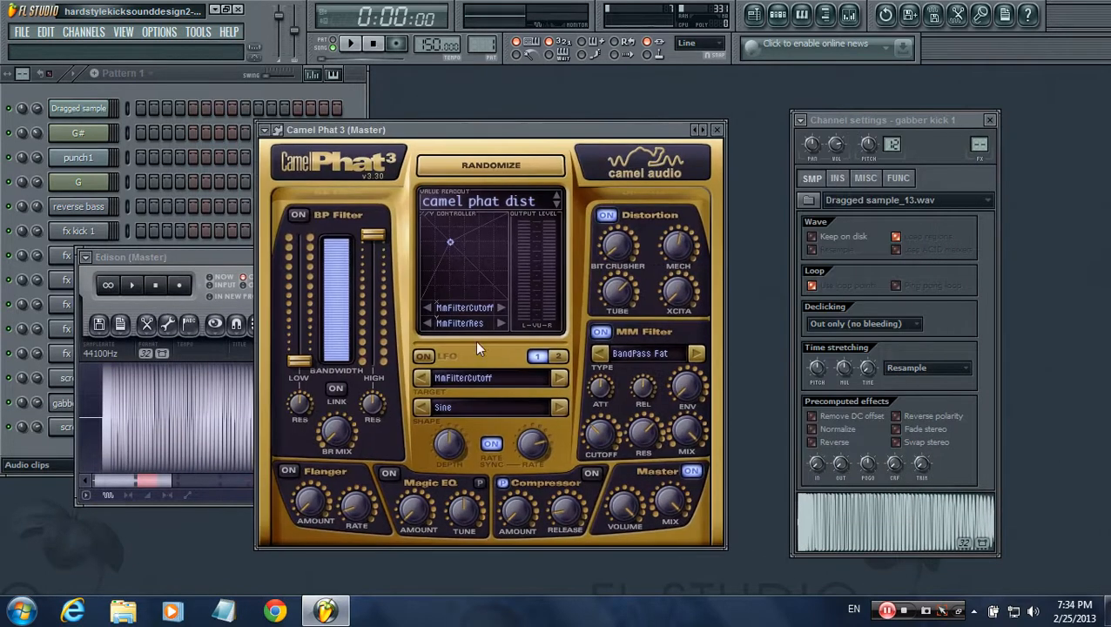
pyautogui.moveTo(608, 390)
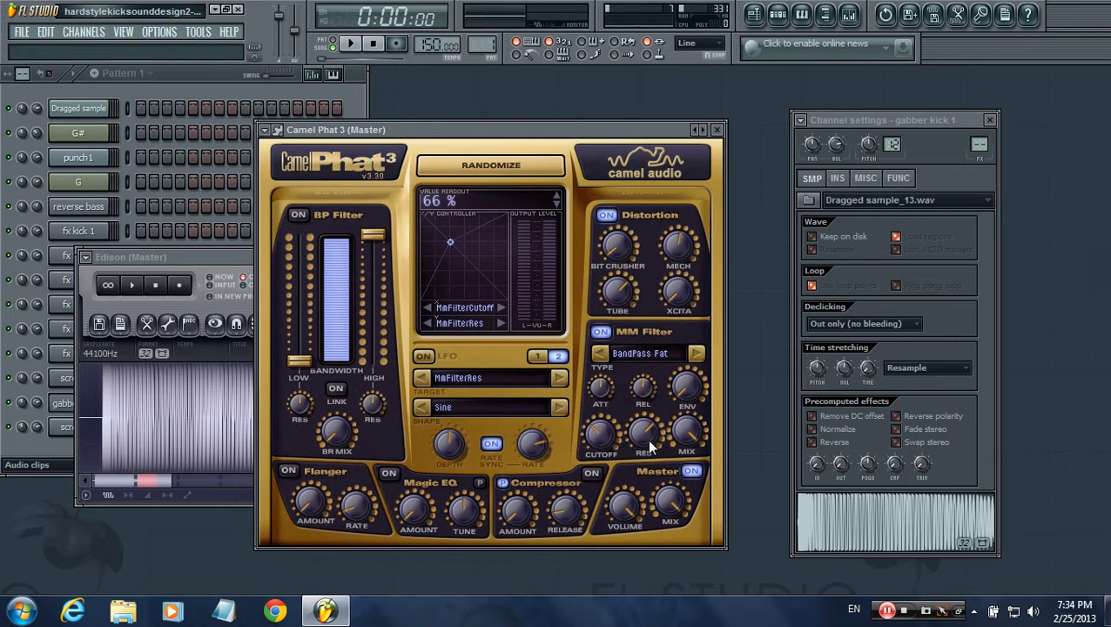
# Switch the Camel Phat 3 LFO destination from filter cutoff to filter resonance
pyautogui.click(158, 32)
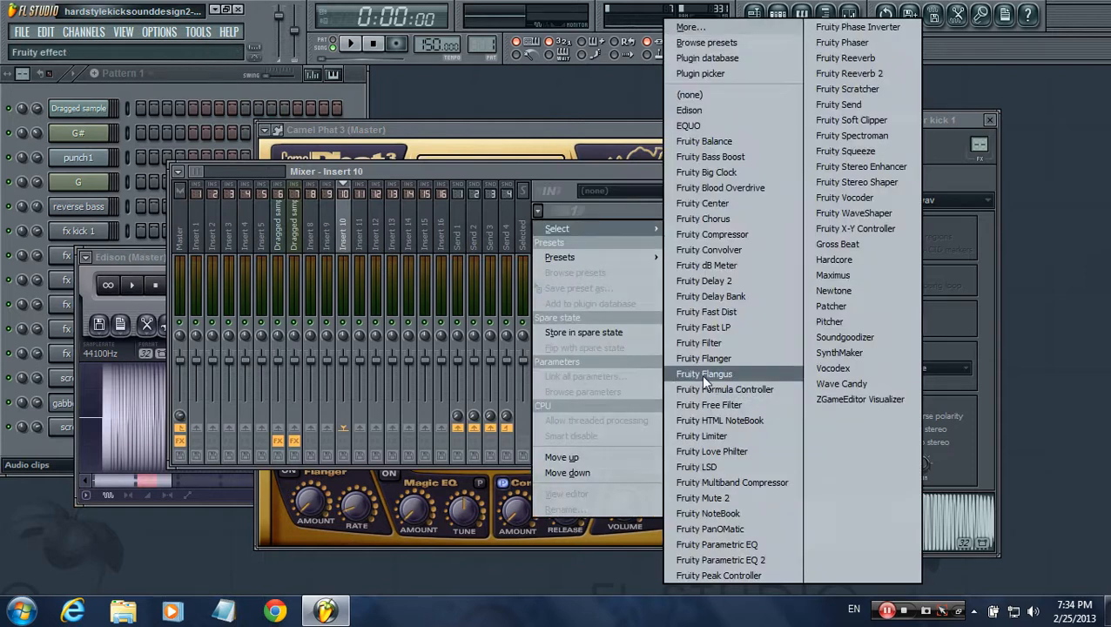
# Load Fruity Parametric EQ 2 into insert 10 and raise band 6 into a peak near 3.7 kHz
pyautogui.click(719, 561)
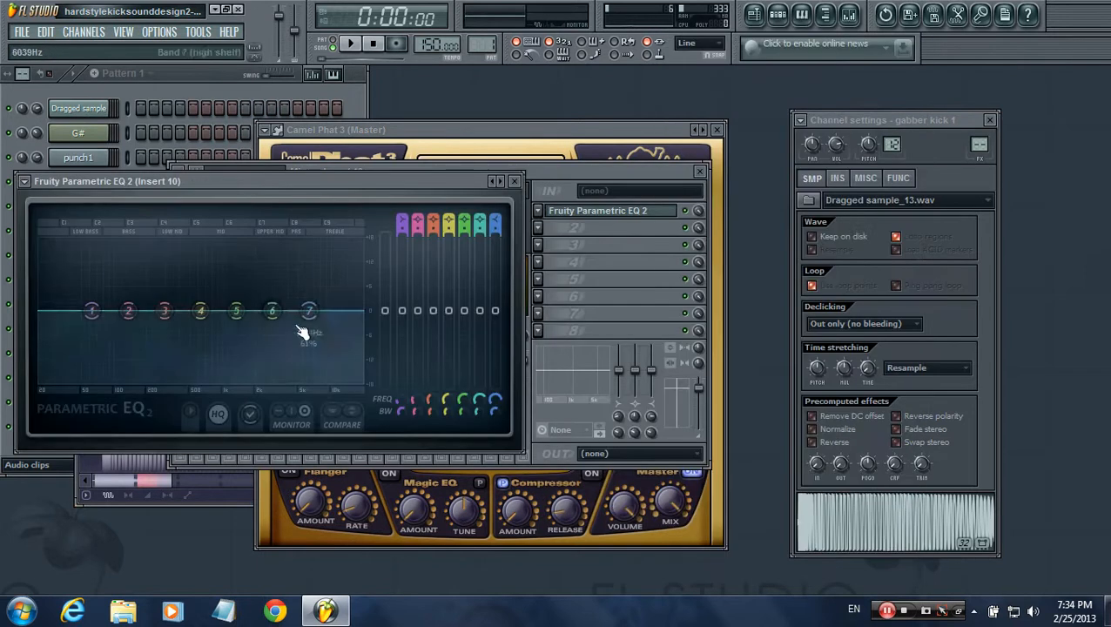
pyautogui.moveTo(272, 310); pyautogui.dragTo(275, 261)
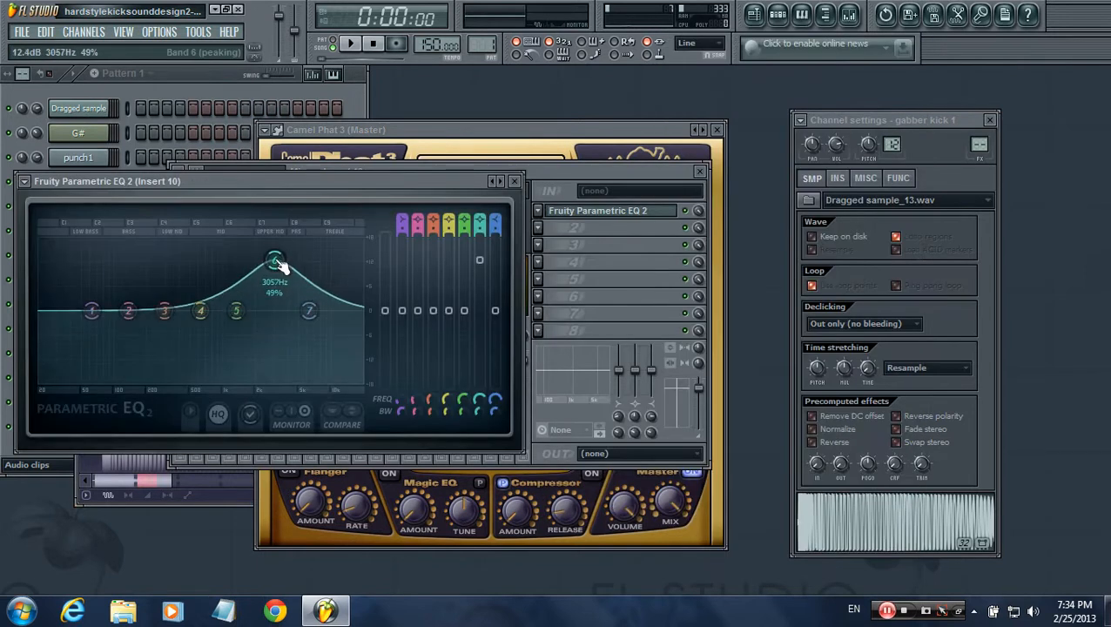
pyautogui.moveTo(275, 264); pyautogui.dragTo(275, 250)
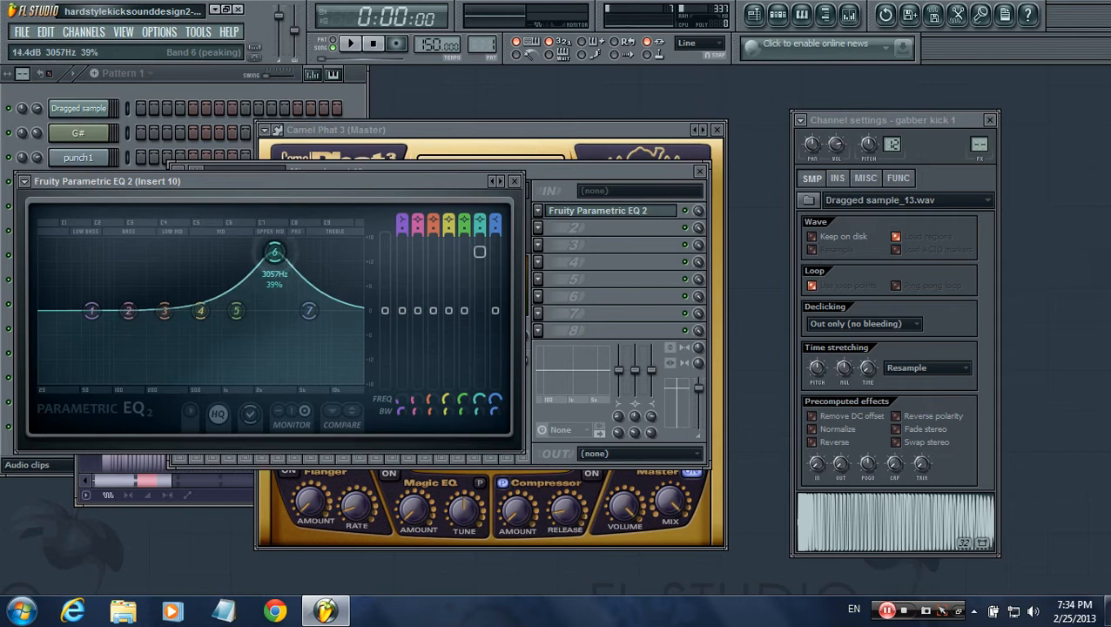
pyautogui.moveTo(275, 251); pyautogui.dragTo(269, 306)
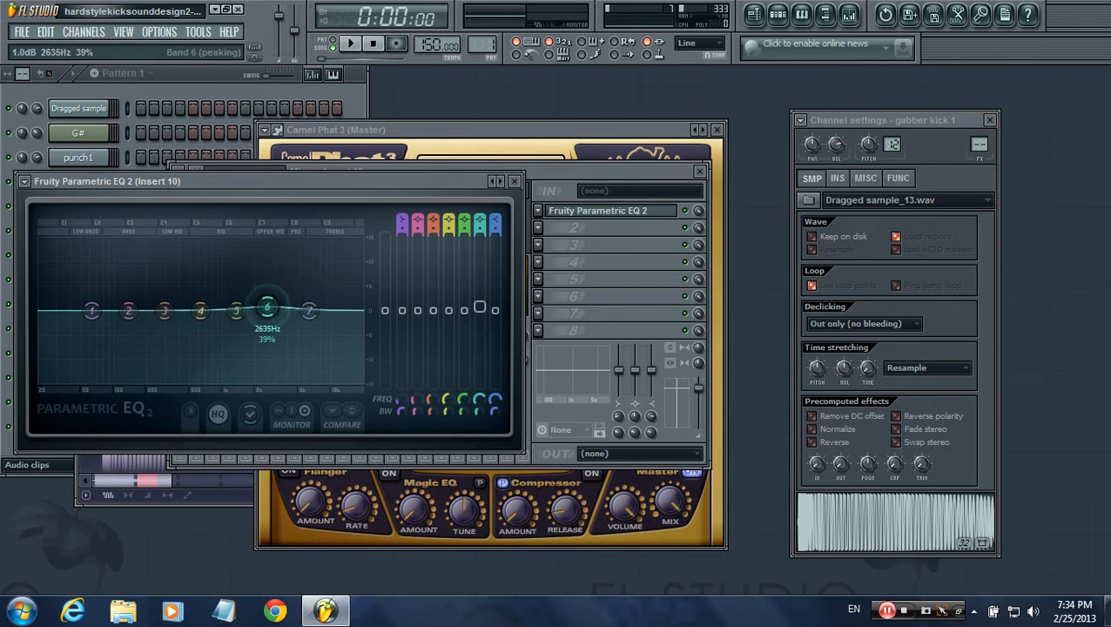
pyautogui.moveTo(268, 310); pyautogui.dragTo(275, 258)
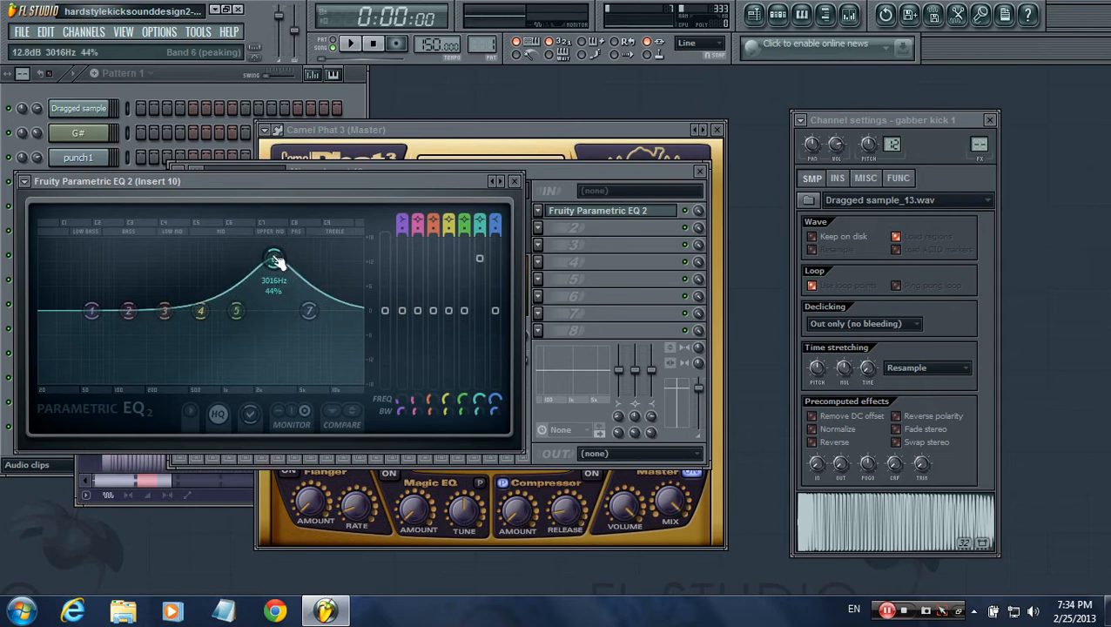
# Fine-tune the band 6 peak to about a 6 dB boost
pyautogui.moveTo(275, 258); pyautogui.dragTo(284, 261)
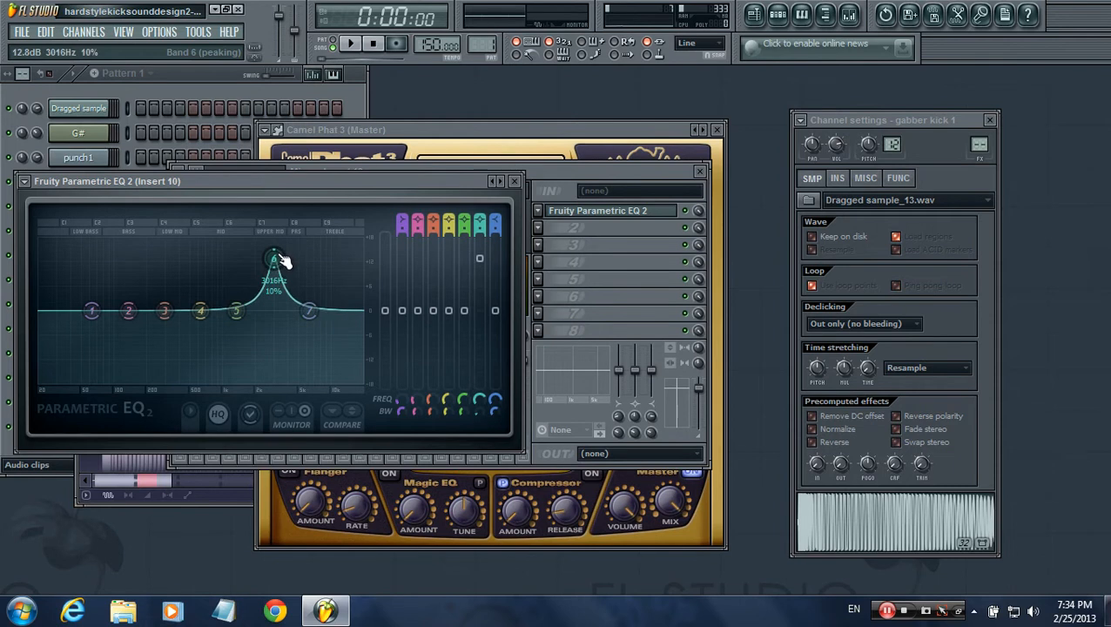
pyautogui.moveTo(275, 259); pyautogui.dragTo(280, 277)
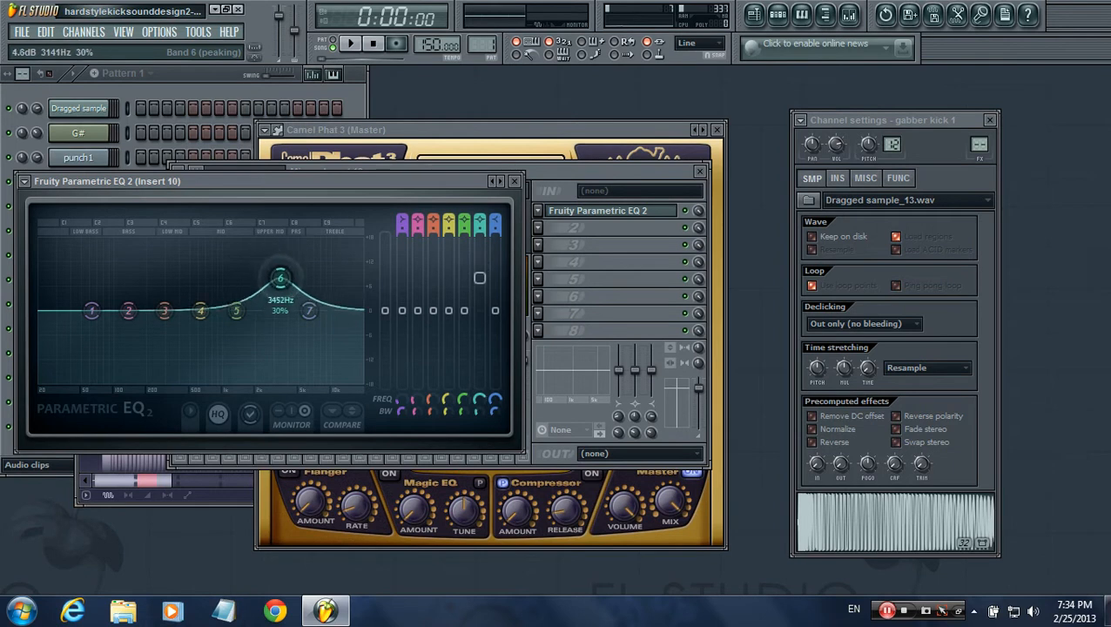
pyautogui.moveTo(280, 277); pyautogui.dragTo(284, 266)
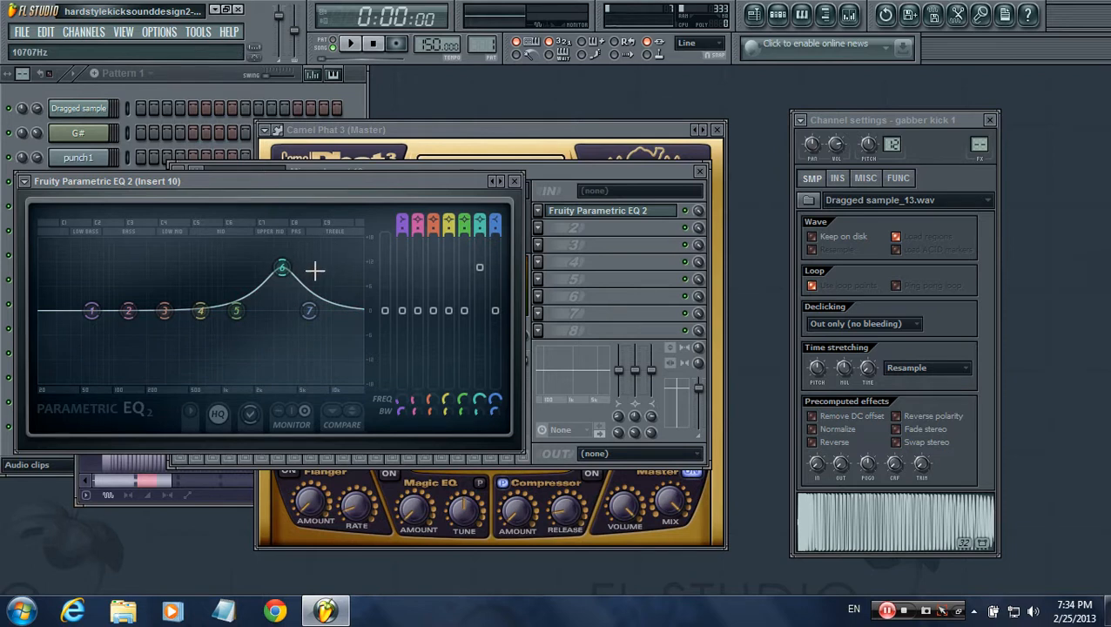
pyautogui.rightClick(282, 268)
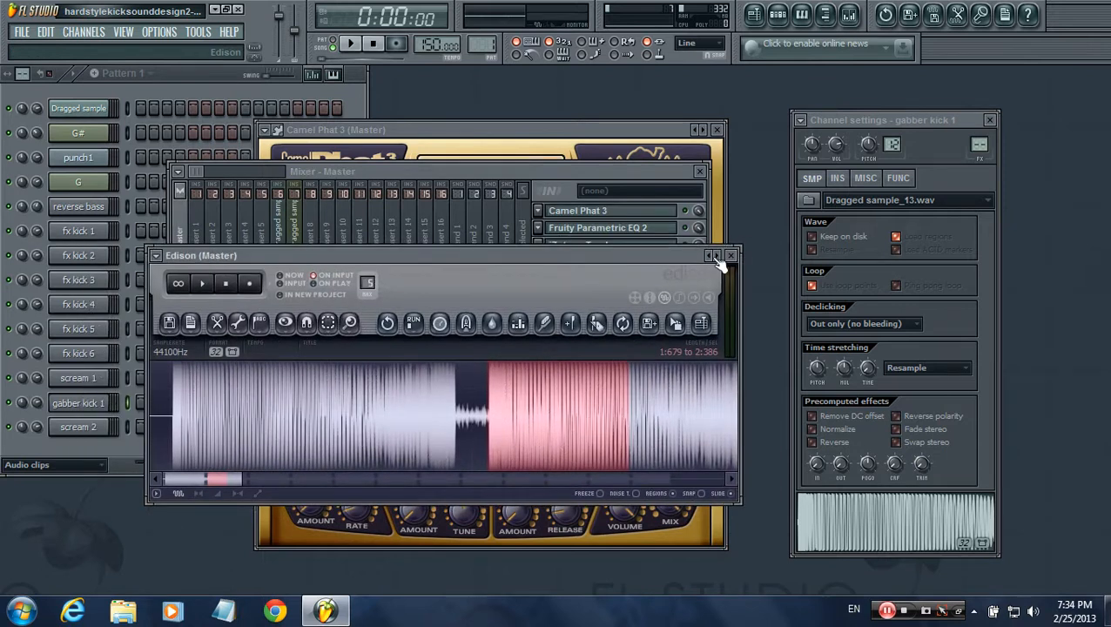
# Close Edison so the master mixer chain lists Parametric EQ 2 after Camel Phat 3
pyautogui.click(729, 254)
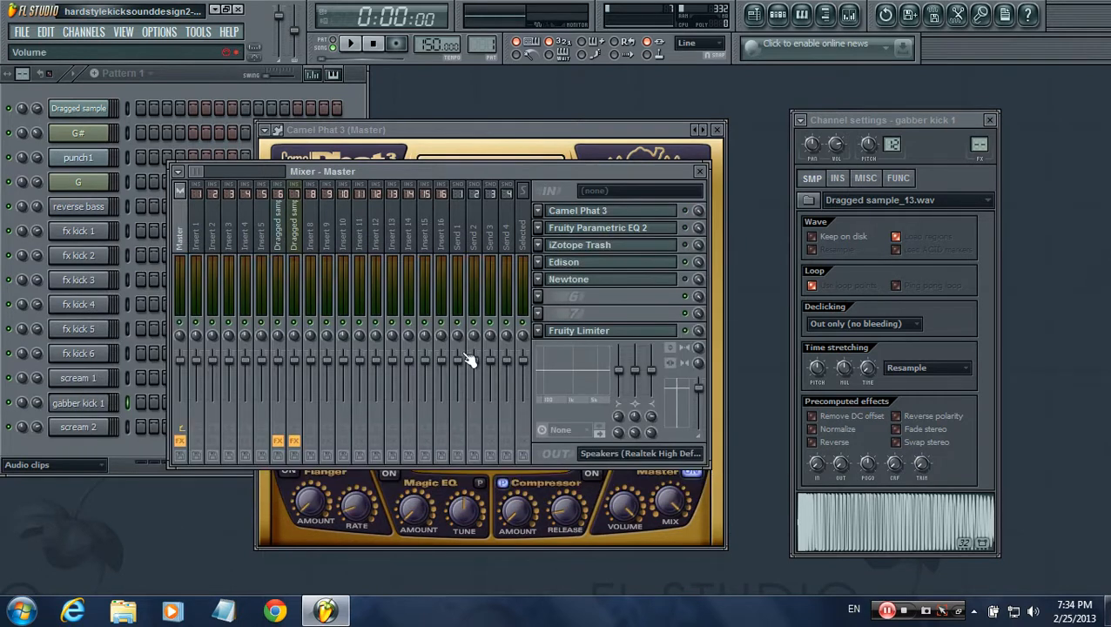